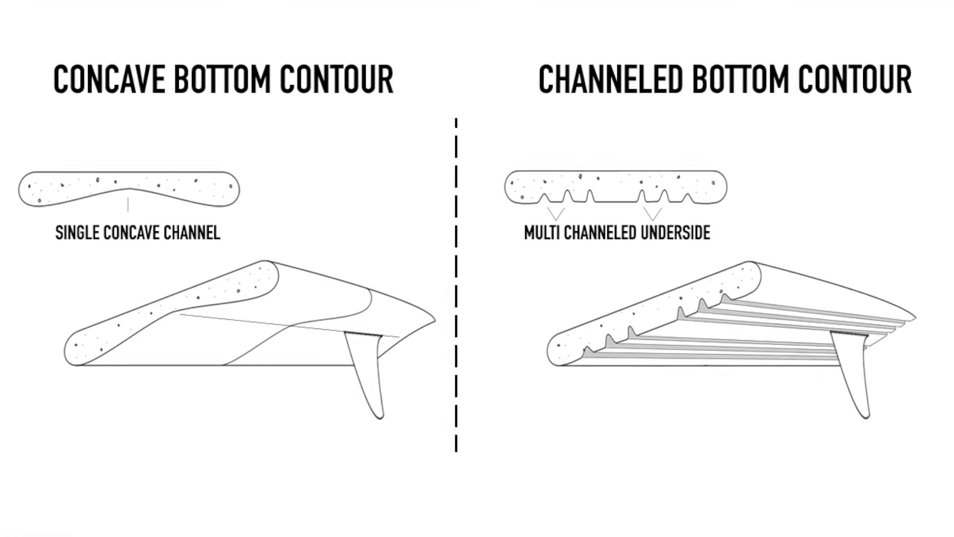
pyautogui.hscroll(3)
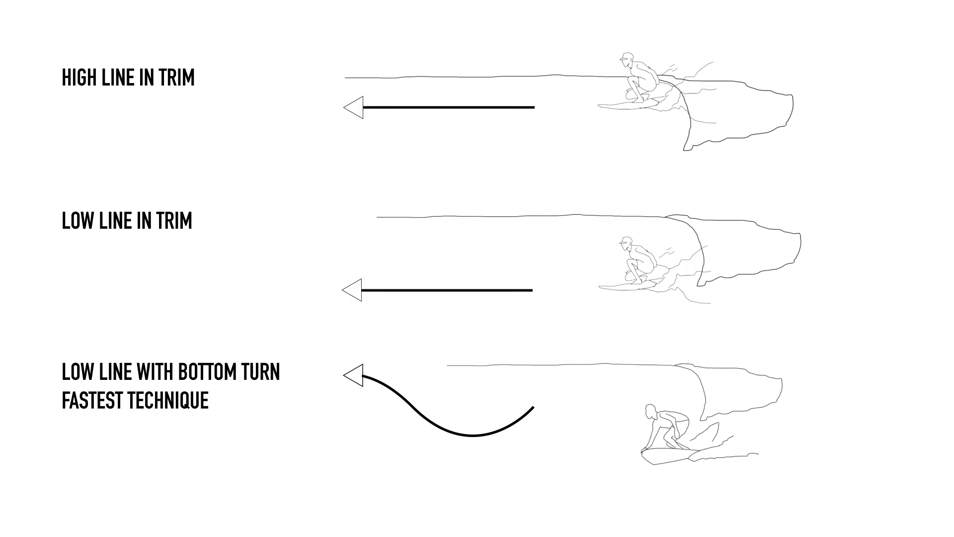
pyautogui.scroll(-3)
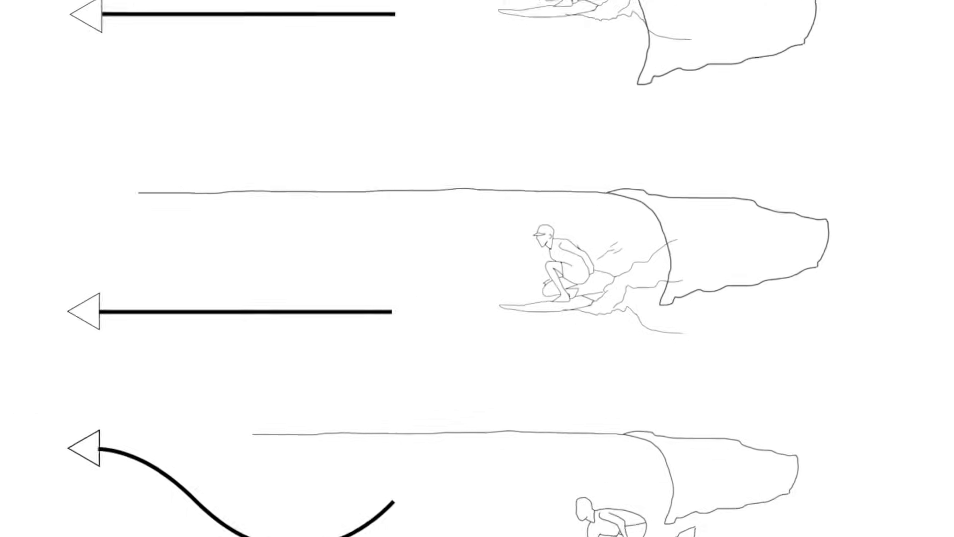